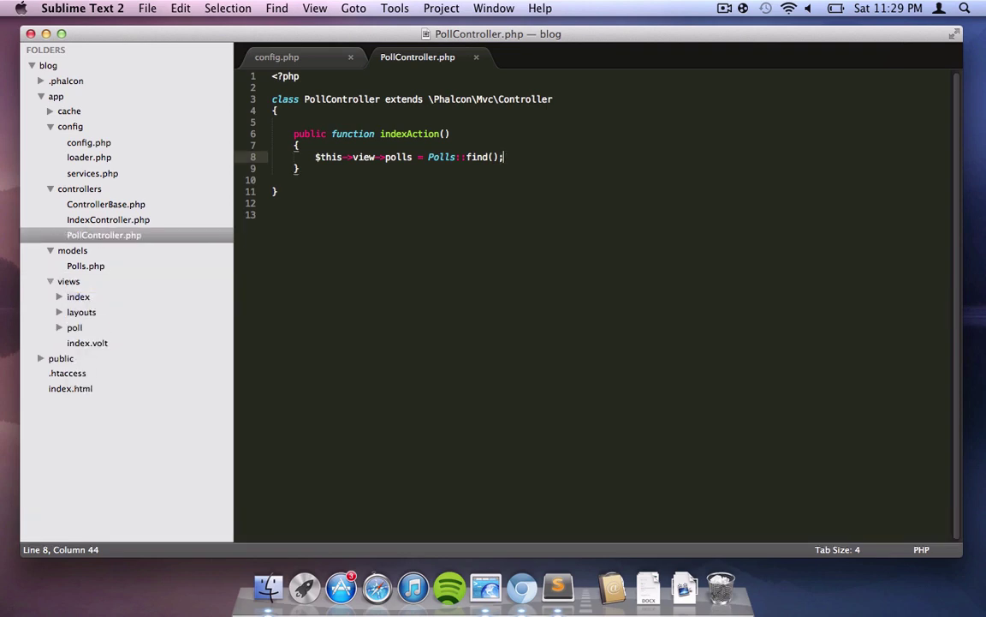
- Write indexAction in PollController assigning Polls::find() to $this->view->polls
click(96, 343)
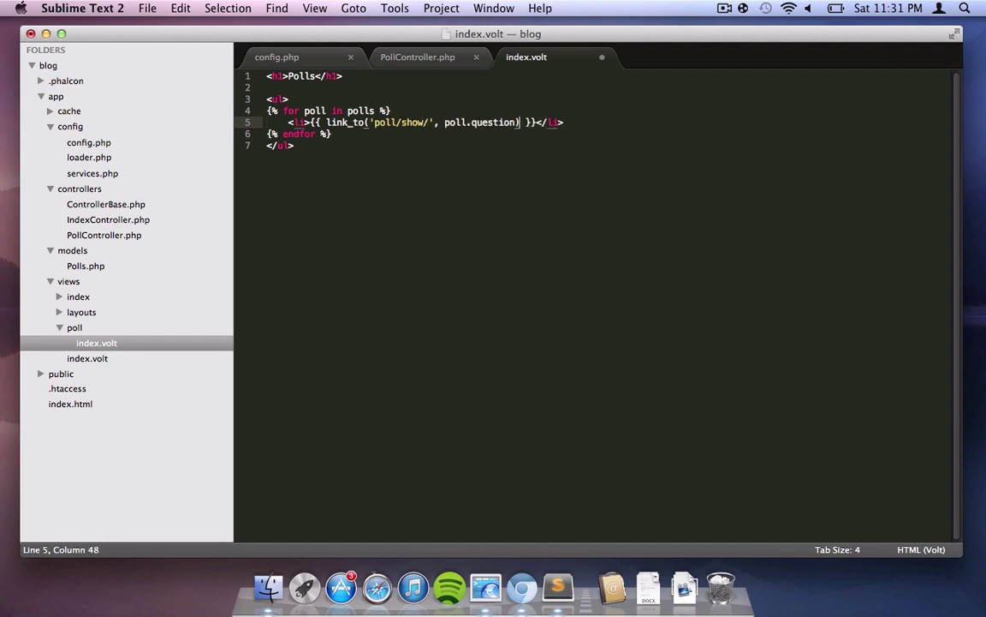
- Create views/poll/index.volt with a Polls h1 and a for-loop of link_to question items
click(417, 56)
text($this->view->poll = Polls::findFirstById($pollI))
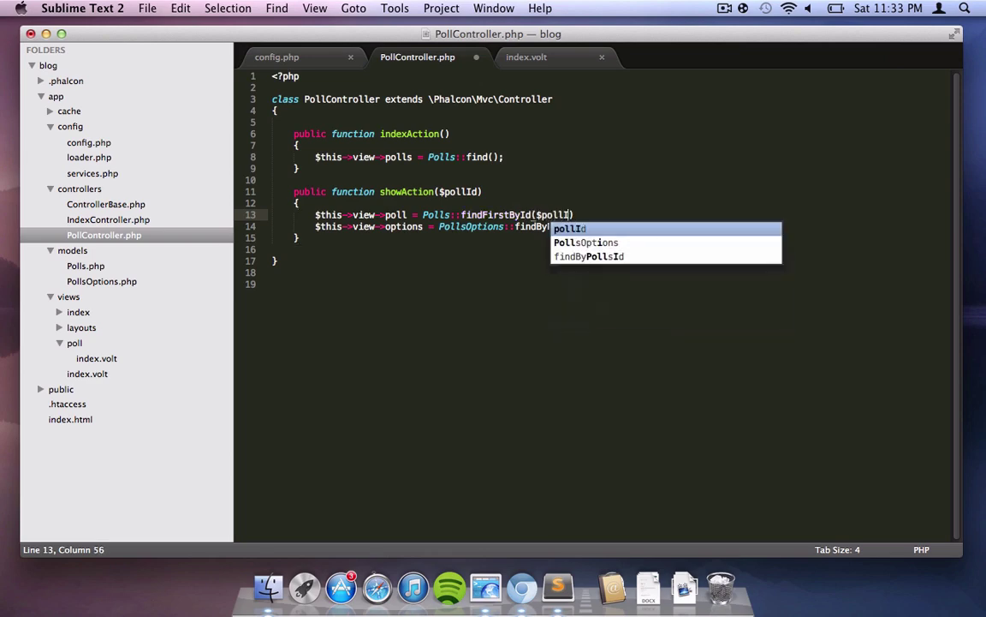
- Add showAction($pollId) using Polls::findFirstById and PollsOptions::findByPollsId
right_click(75, 343)
text(public function voteAction()
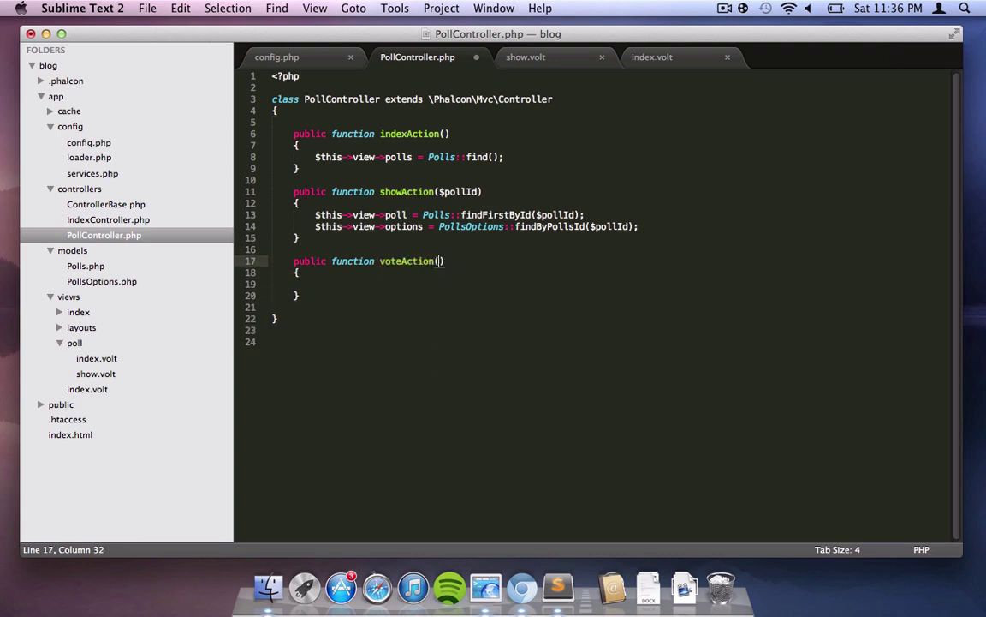
- Type $optionId as the voteAction parameter
text($optionId)
text('order' => 'number_votes)
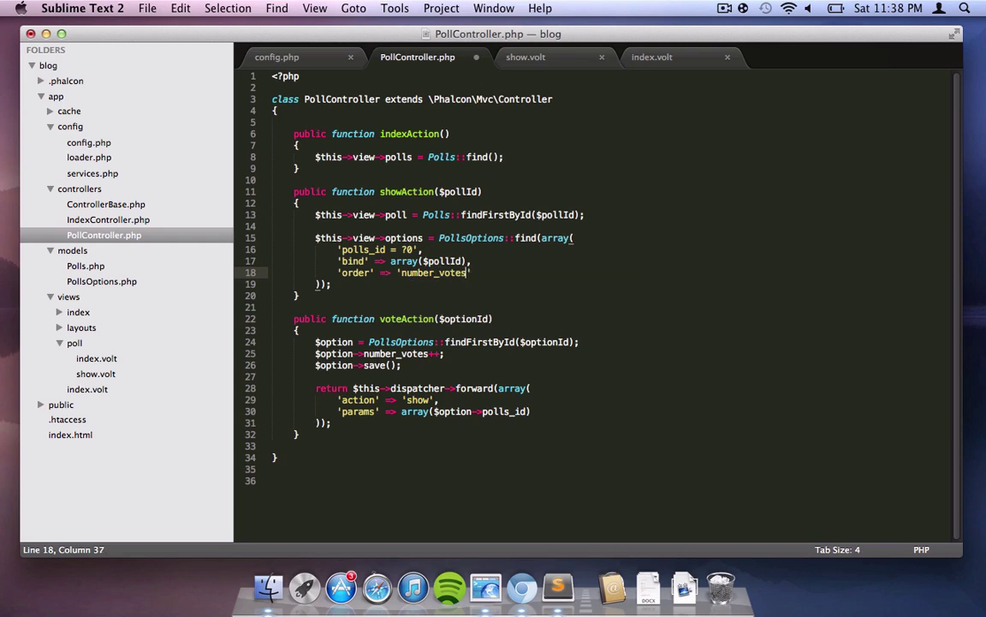
- Change showAction's options order to 'number_votes DESC'
text(DESC)
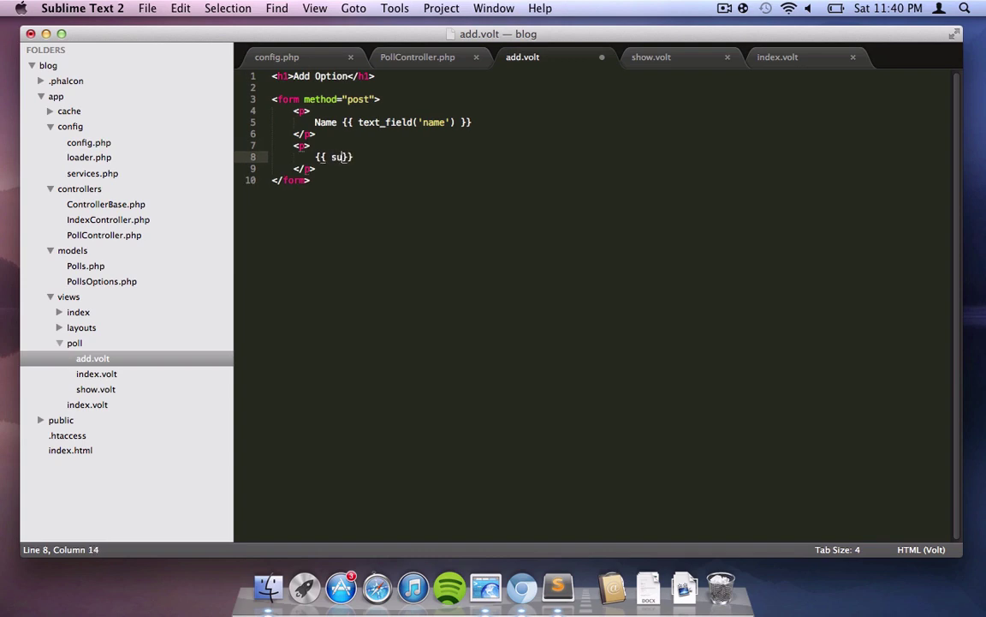
- Write an 'Add Option' h1 and a post form with a Name text_field('name') in add.volt
click(417, 56)
text($option = new)
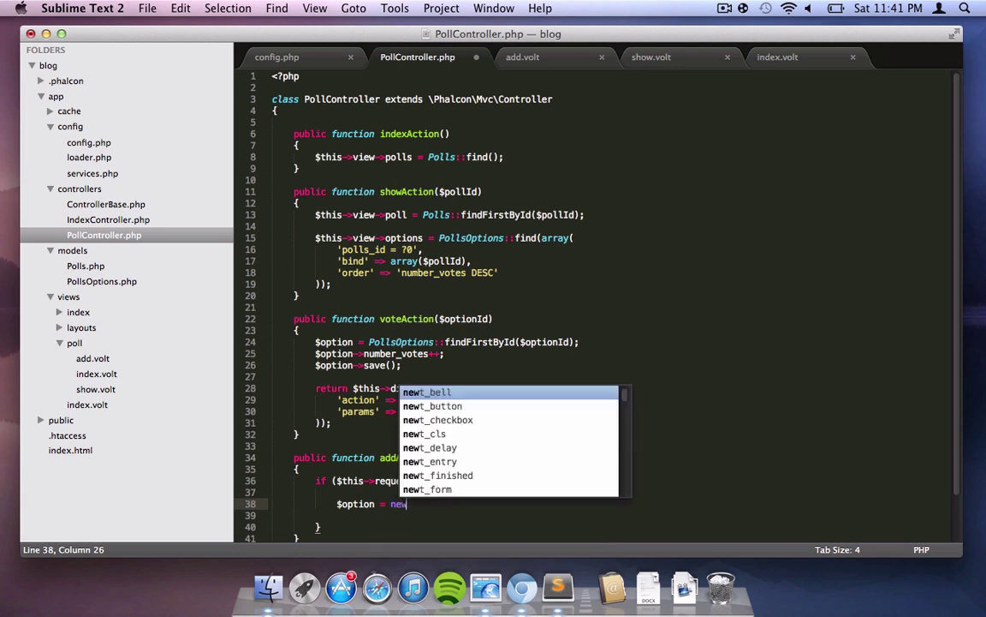